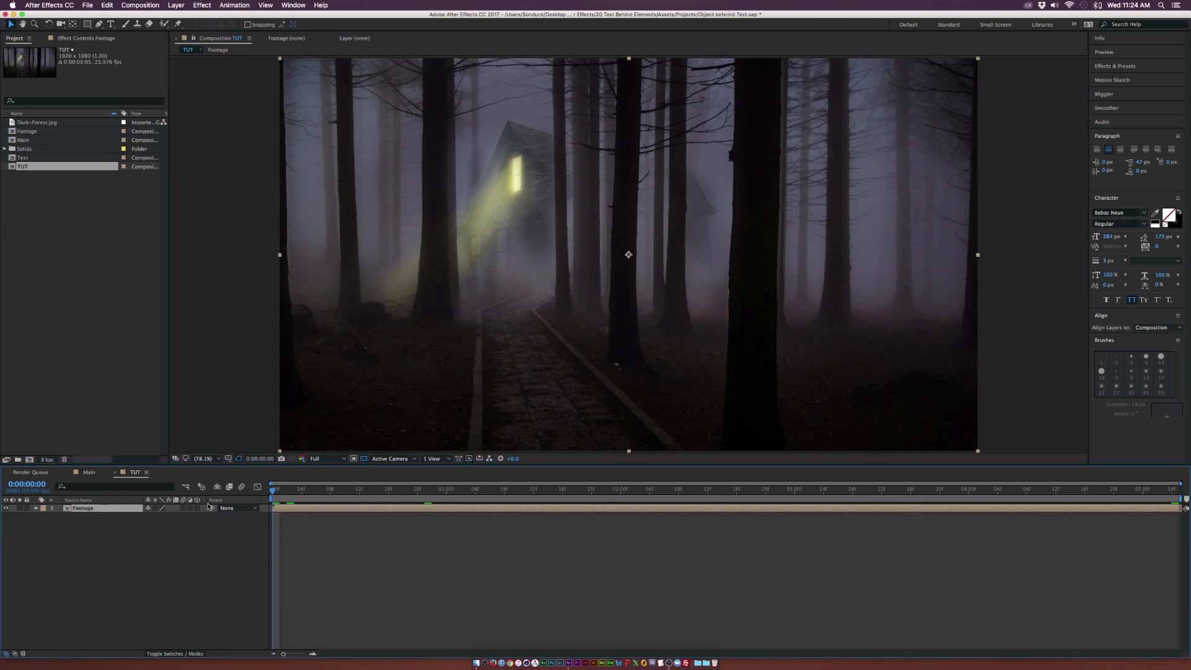
Add the Text comp to the TUT timeline above the Footage layer.
{"action": "left_click", "coordinate": [380, 489]}
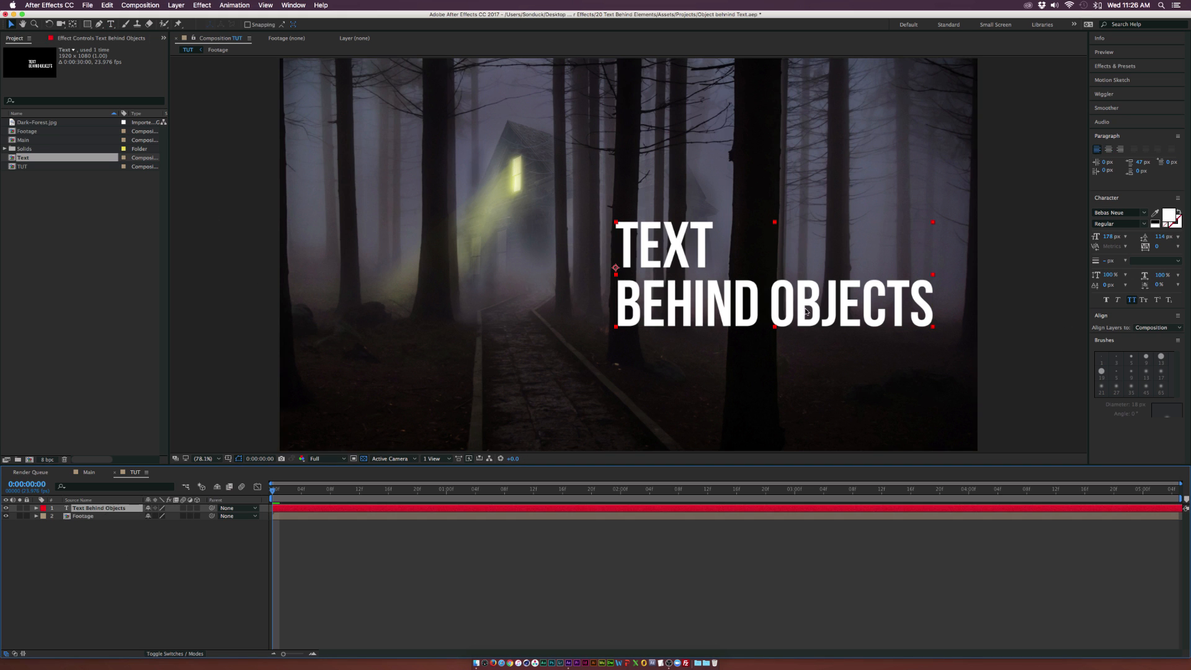
Pre-compose the title layer into a new comp named 'Text Placeholder'.
{"action": "left_click", "coordinate": [176, 6]}
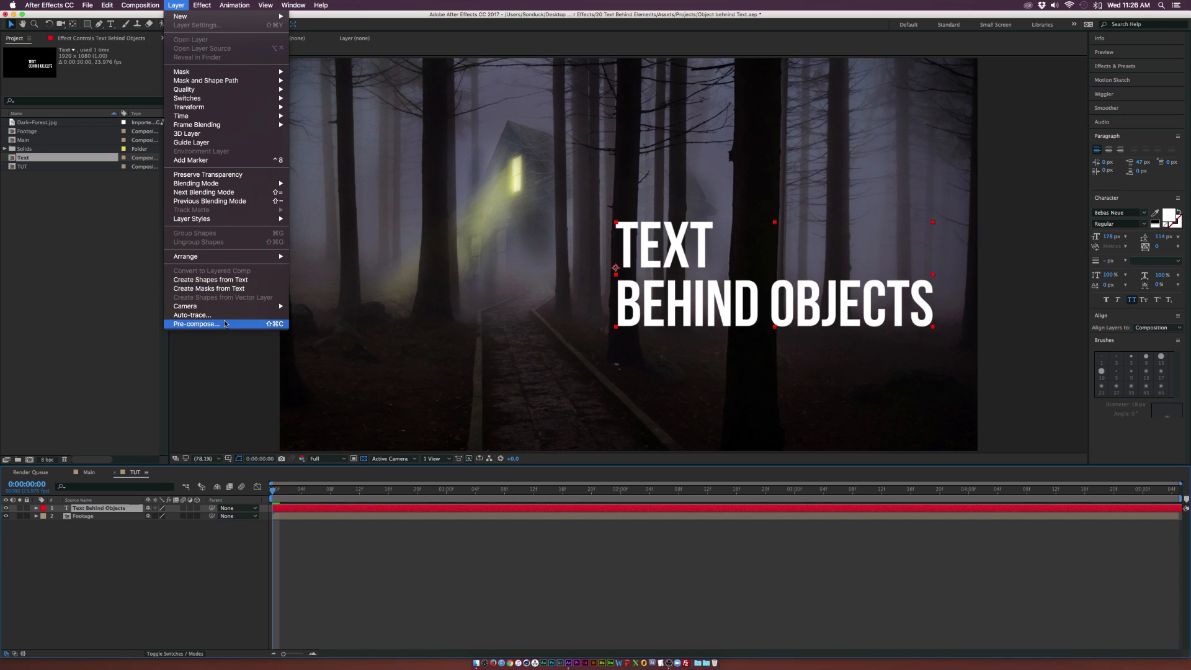
{"action": "left_click", "coordinate": [196, 325]}
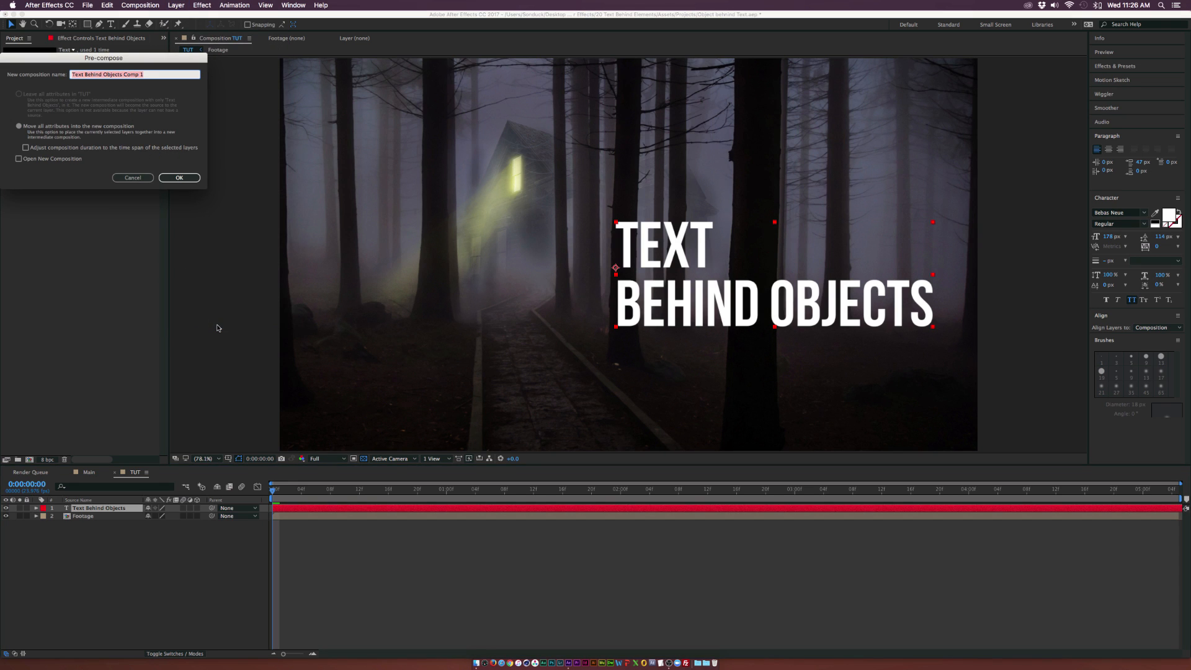
{"action": "type", "text": "Text Placeholder"}
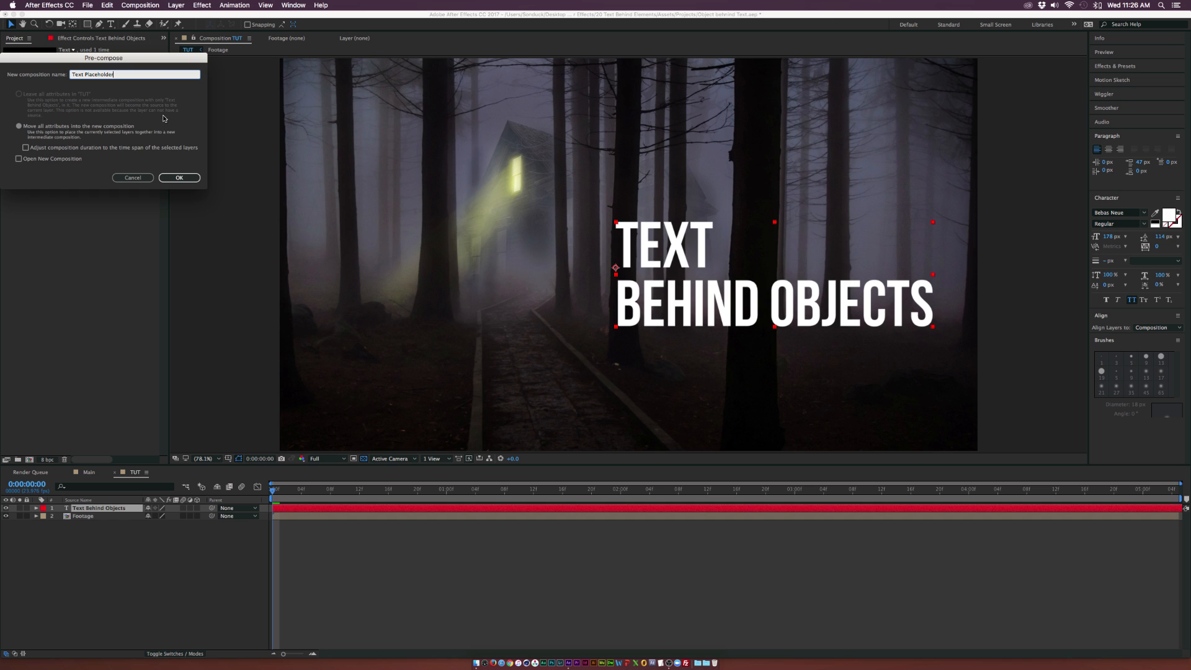
{"action": "left_click", "coordinate": [179, 177]}
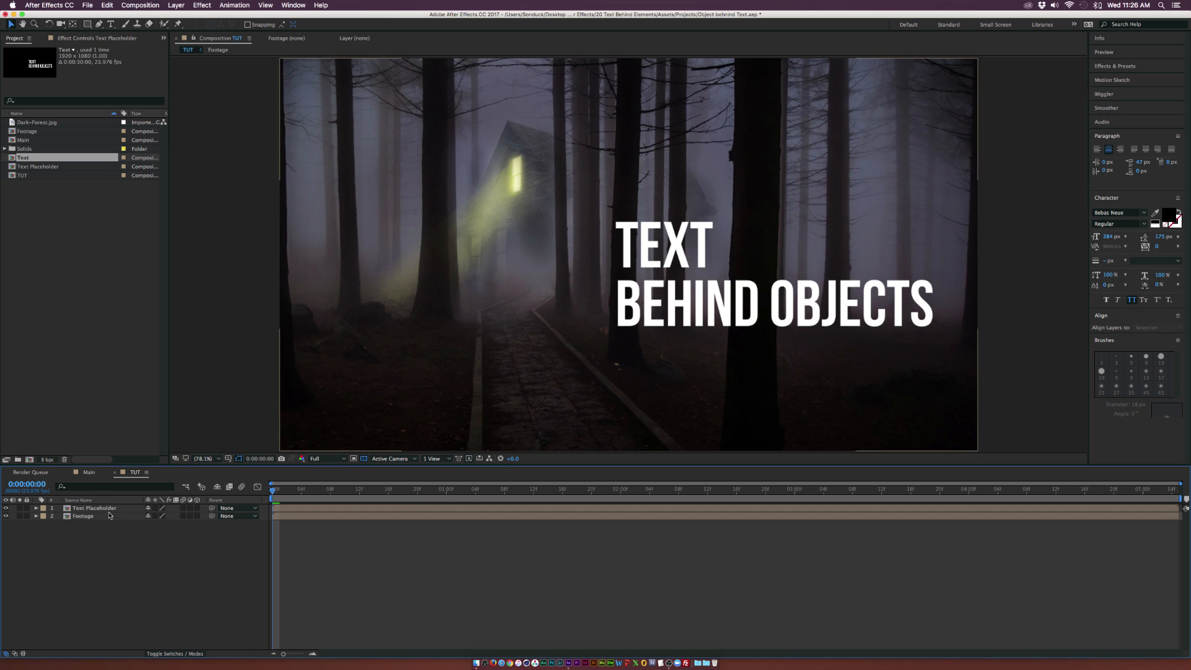
{"action": "mouse_move", "coordinate": [718, 252]}
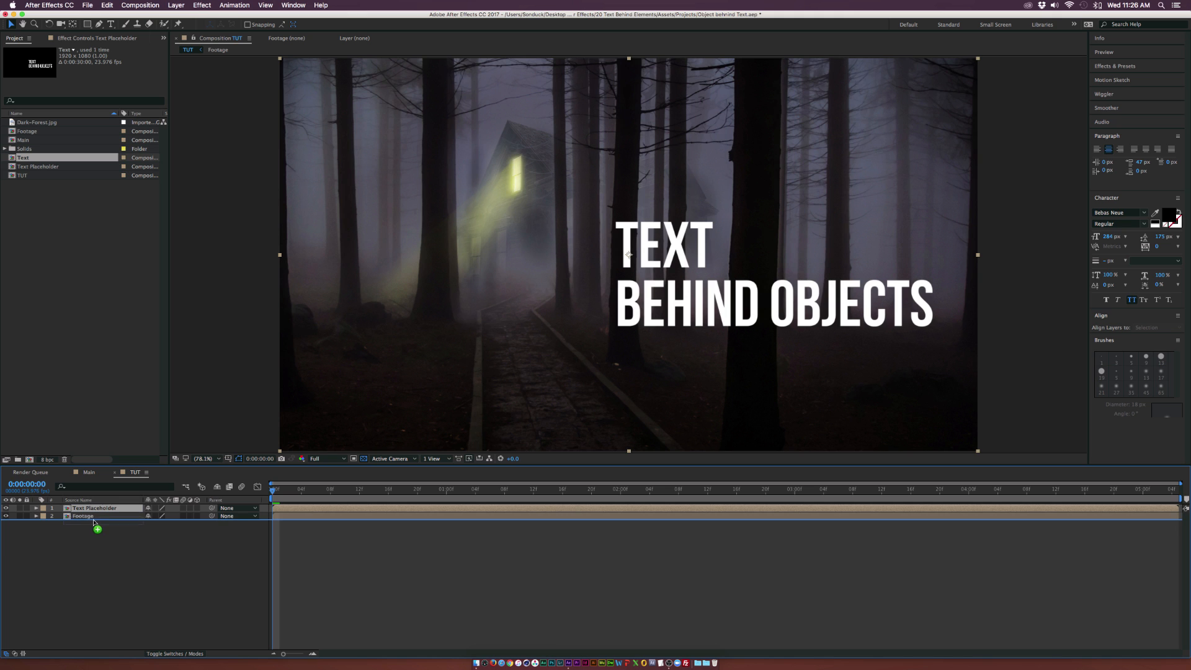
Duplicate the Footage layer so a copy sits above Text Placeholder.
{"action": "left_click_drag", "start_coordinate": [93, 525], "coordinate": [93, 508]}
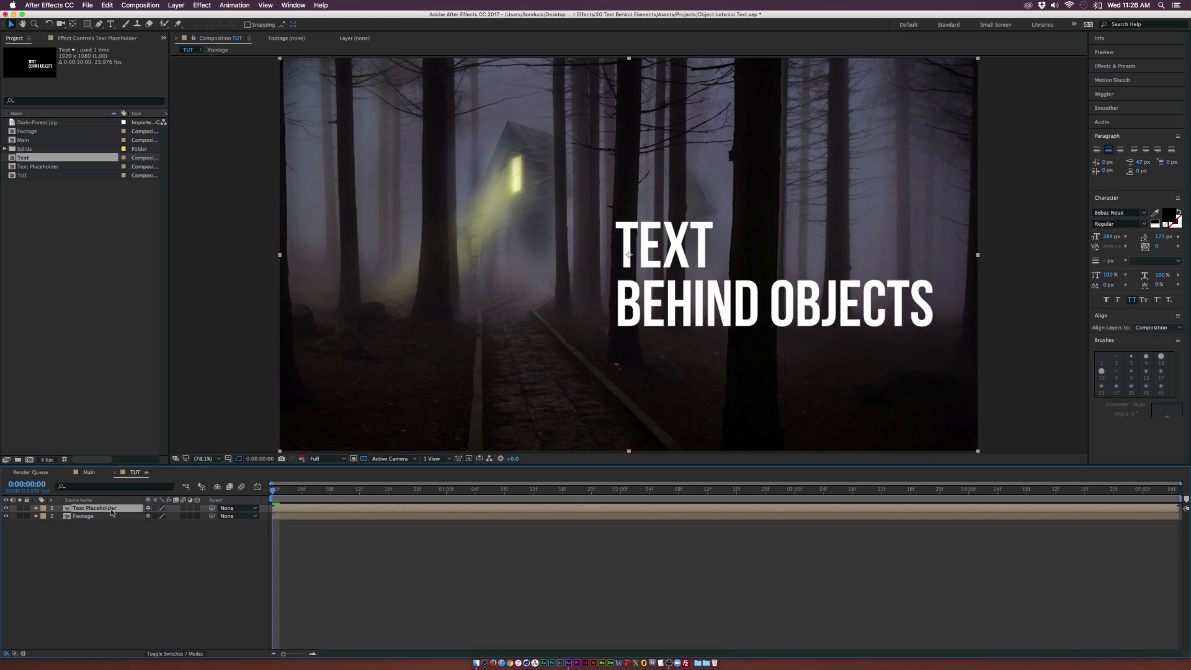
{"action": "left_click", "coordinate": [82, 517]}
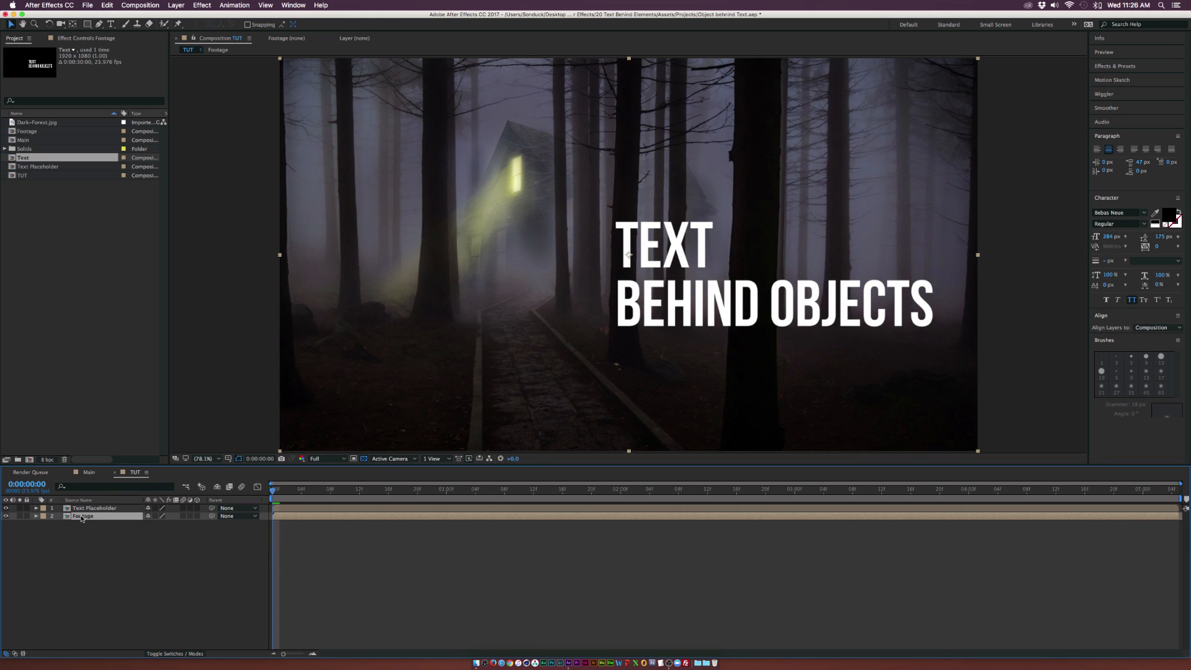
{"action": "left_click", "coordinate": [106, 5]}
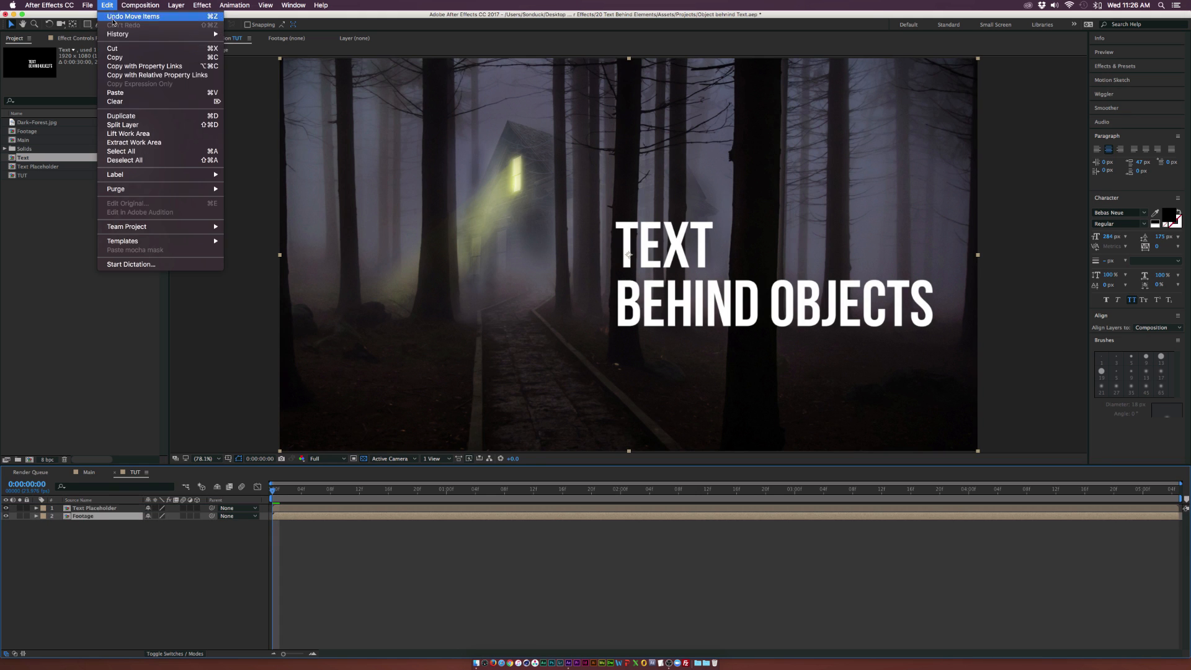
{"action": "left_click", "coordinate": [121, 115]}
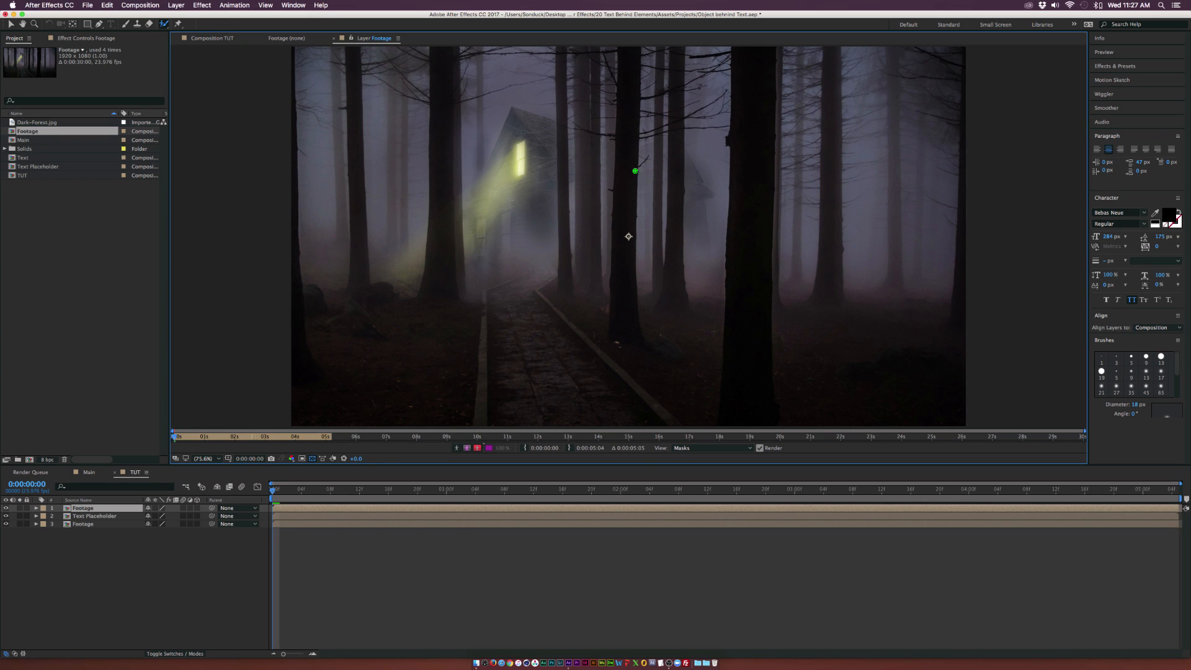
Paint Roto Brush foreground strokes down the upper and full tree trunk.
{"action": "left_click_drag", "start_coordinate": [636, 171], "coordinate": [731, 284]}
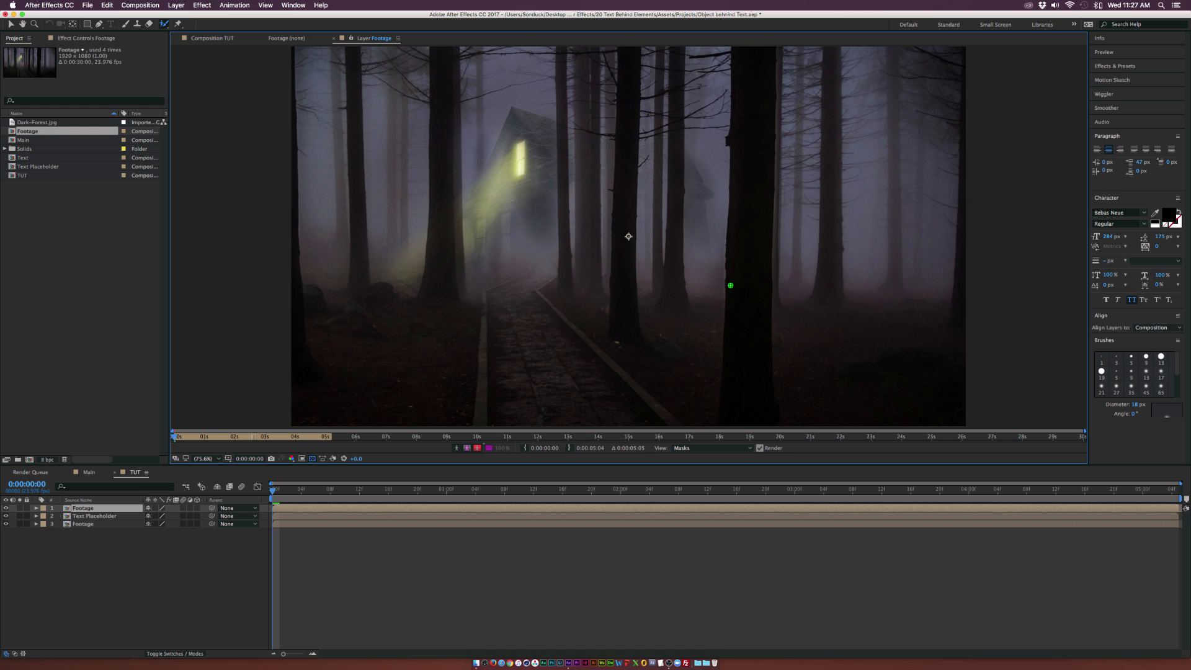
{"action": "left_click_drag", "start_coordinate": [758, 49], "coordinate": [758, 288]}
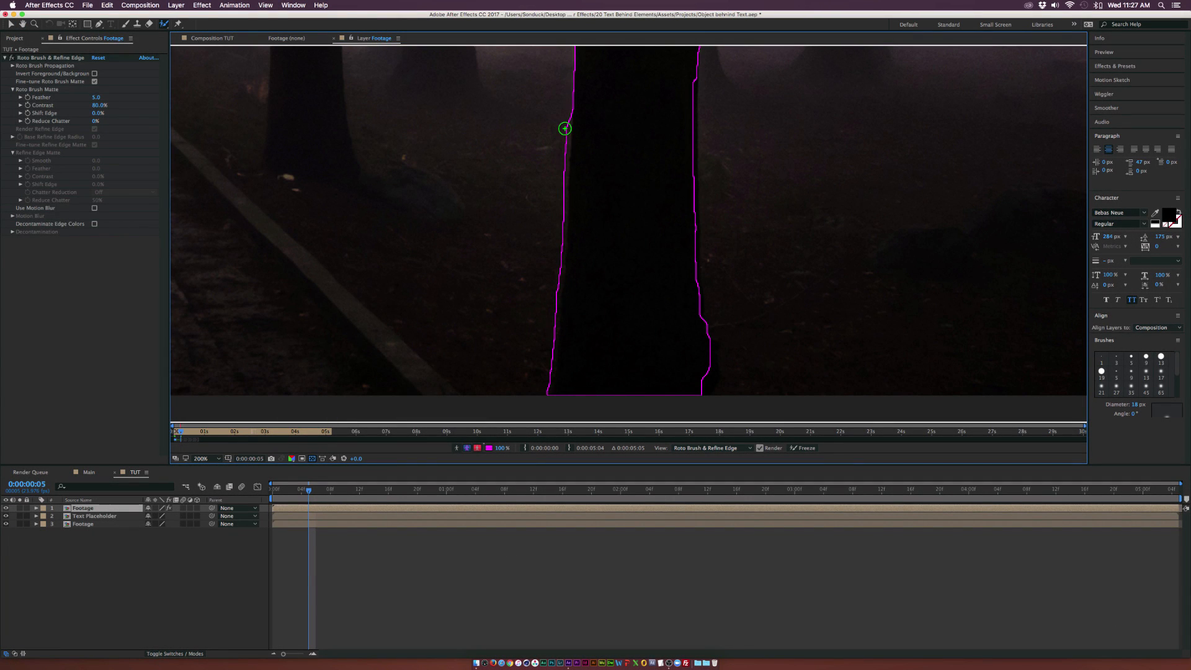
{"action": "mouse_move", "coordinate": [563, 210]}
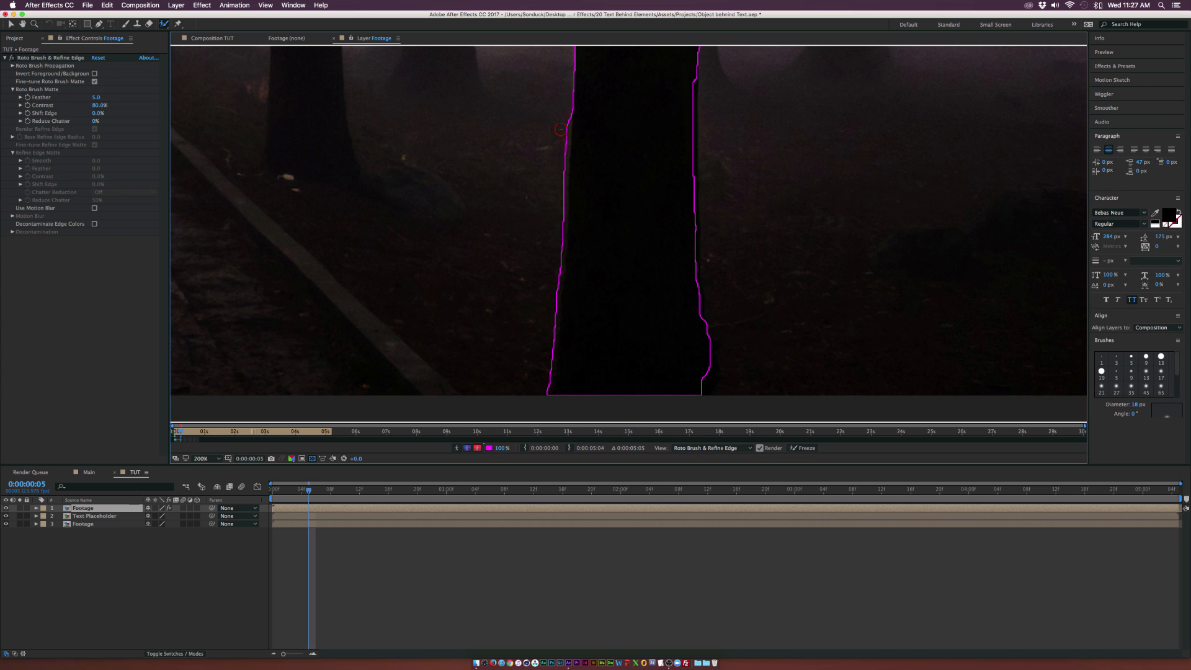
Subtract background at the trunk's left edge; add the lower trunk and right edge.
{"action": "left_click_drag", "start_coordinate": [560, 126], "coordinate": [551, 311]}
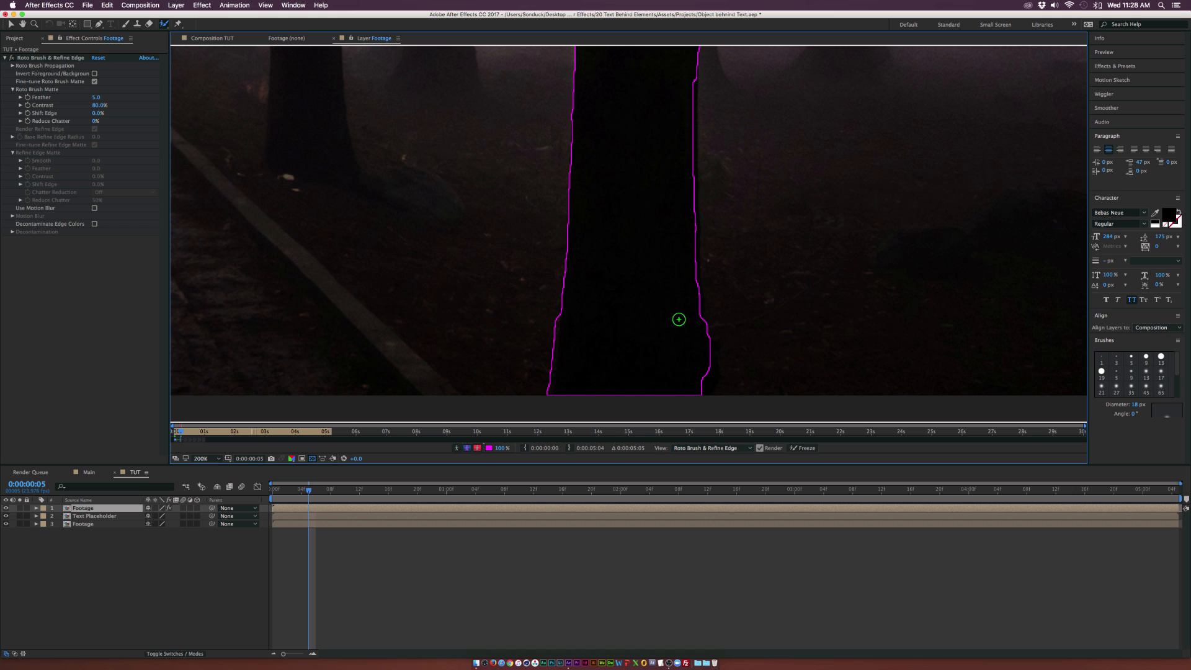
{"action": "left_click_drag", "start_coordinate": [683, 106], "coordinate": [684, 345]}
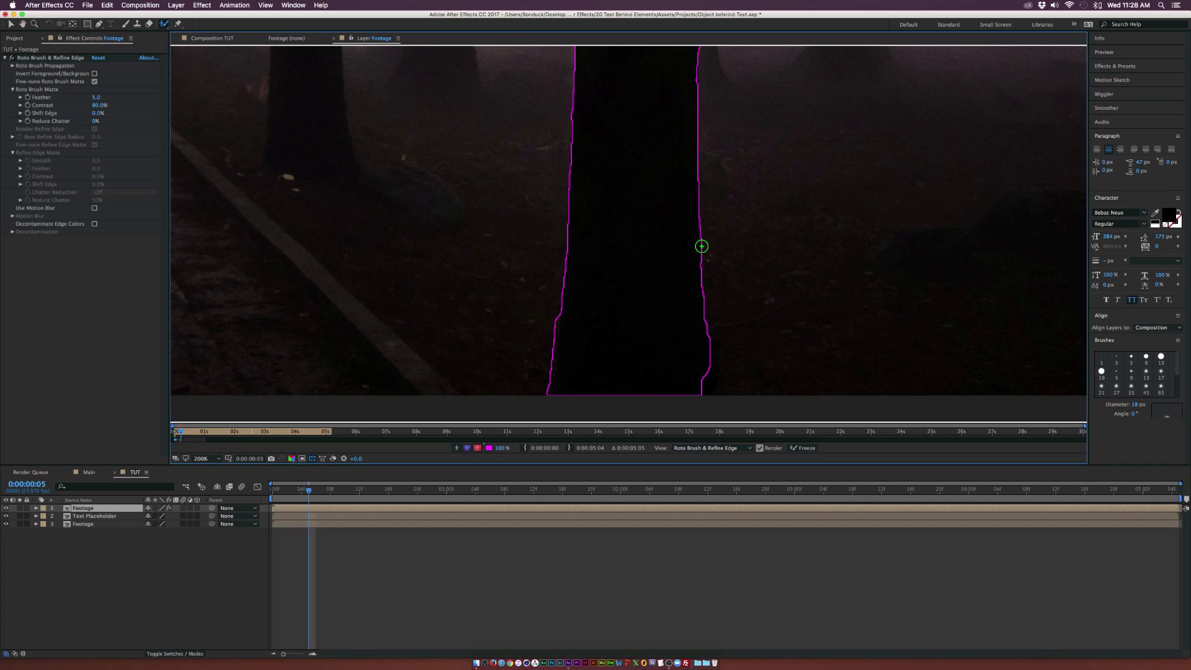
{"action": "left_click", "coordinate": [201, 458]}
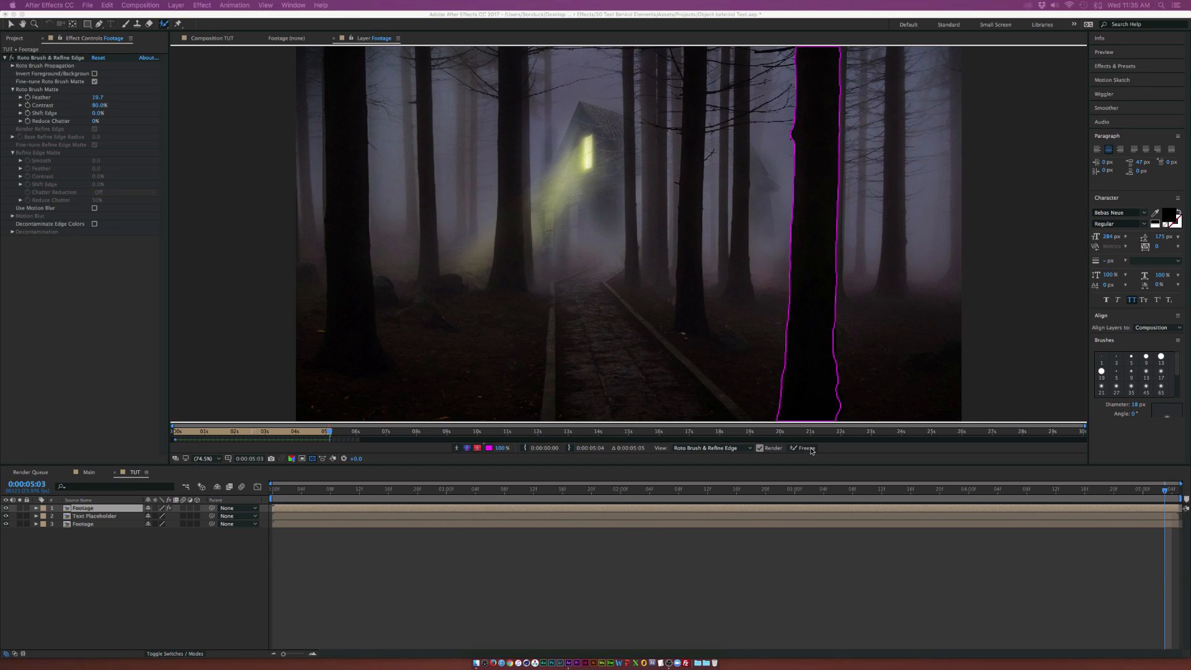
Freeze the propagated trunk roto matte across the clip.
{"action": "left_click", "coordinate": [804, 448]}
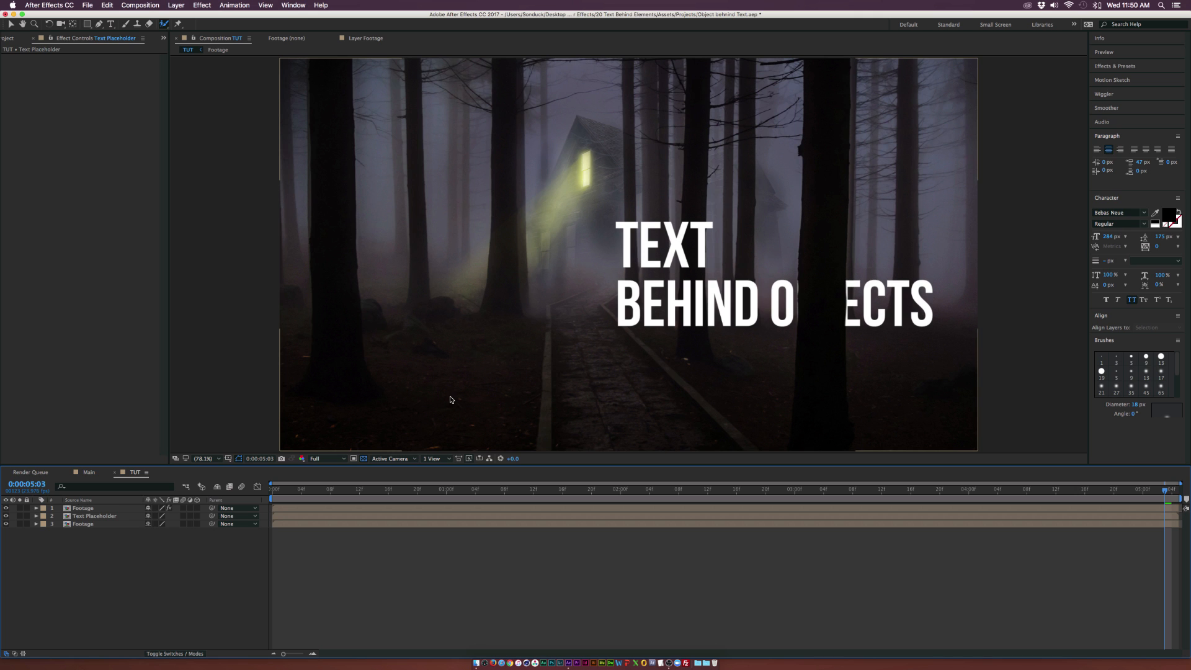
Select the bottom Footage layer and move the playhead to 0:00:00:00.
{"action": "left_click", "coordinate": [94, 515]}
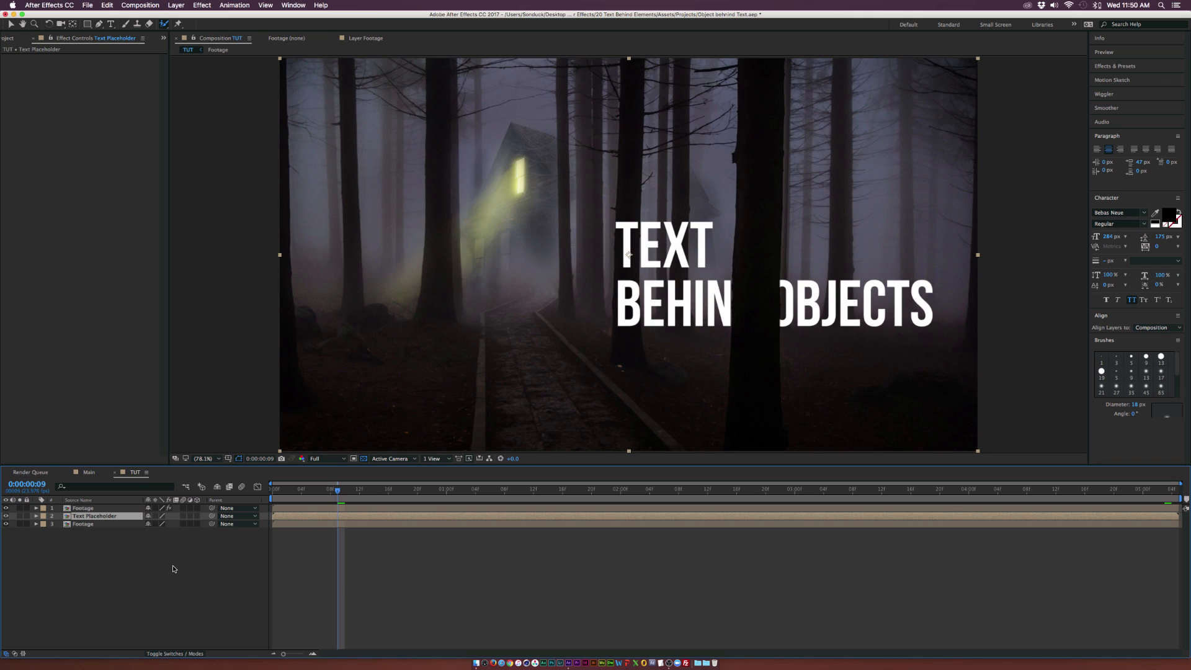
{"action": "left_click", "coordinate": [84, 525]}
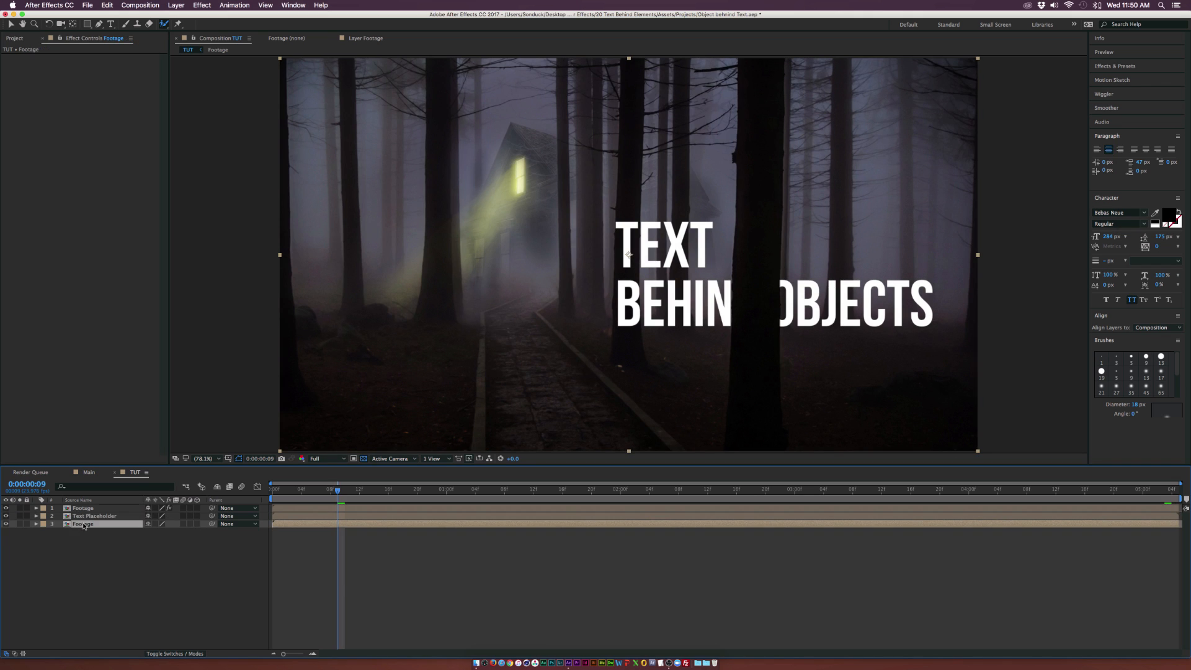
{"action": "left_click", "coordinate": [271, 492]}
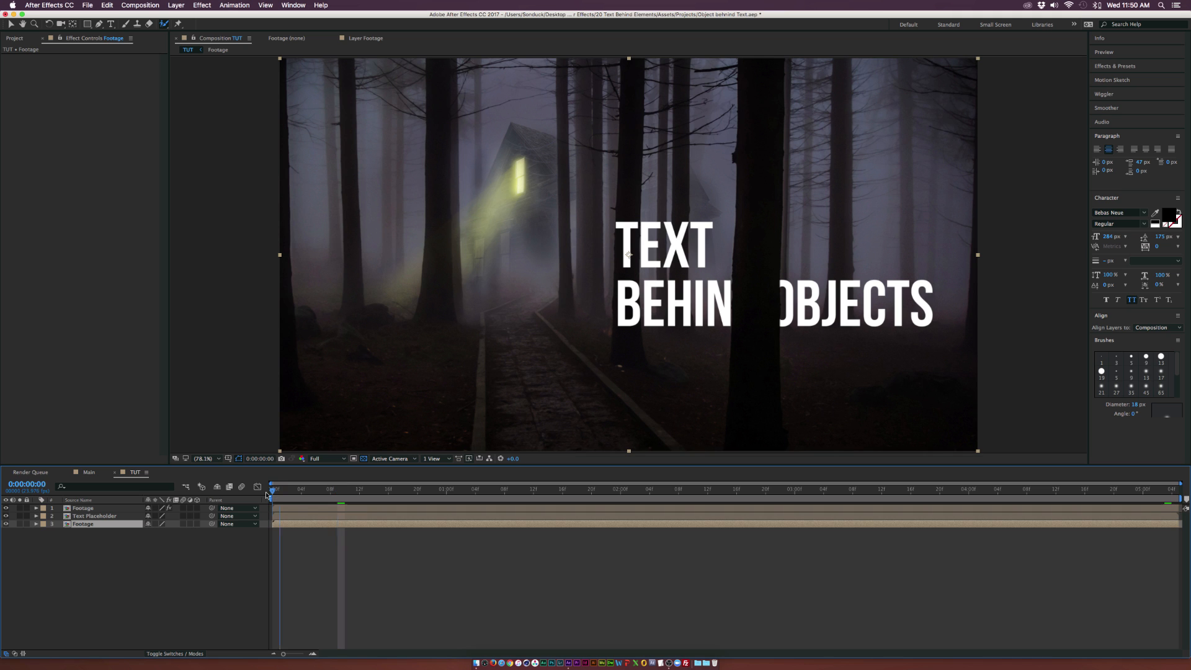
Open the Effect menu to apply 3D Camera Tracker to the bottom Footage layer.
{"action": "left_click", "coordinate": [202, 6]}
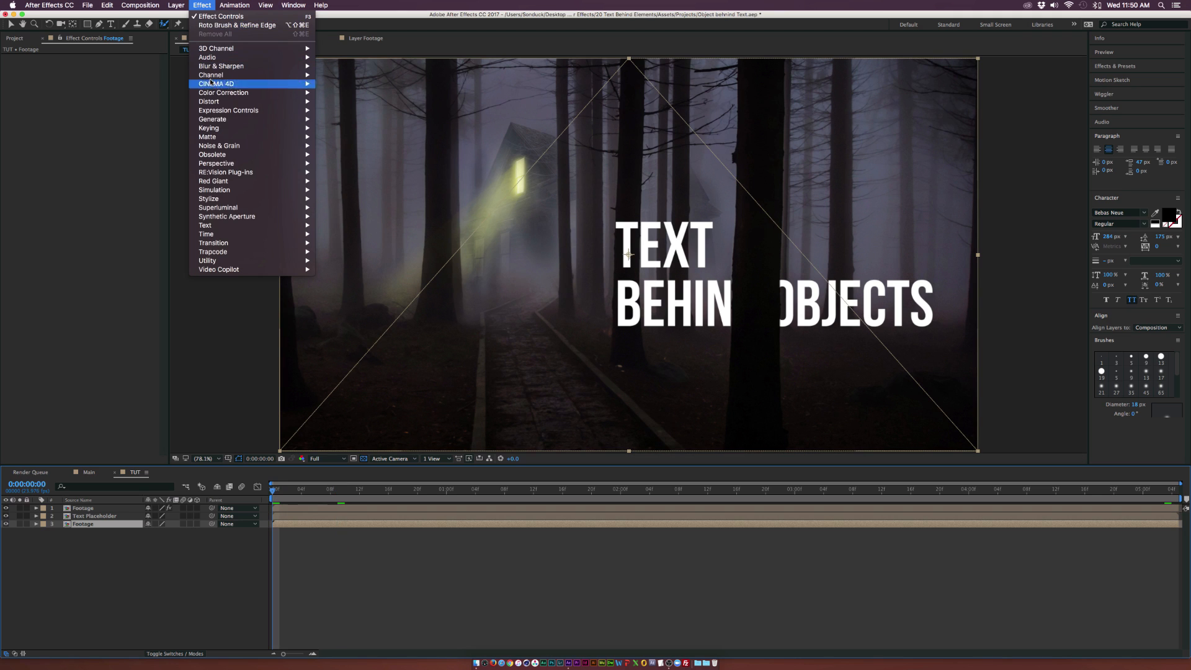
{"action": "mouse_move", "coordinate": [216, 163]}
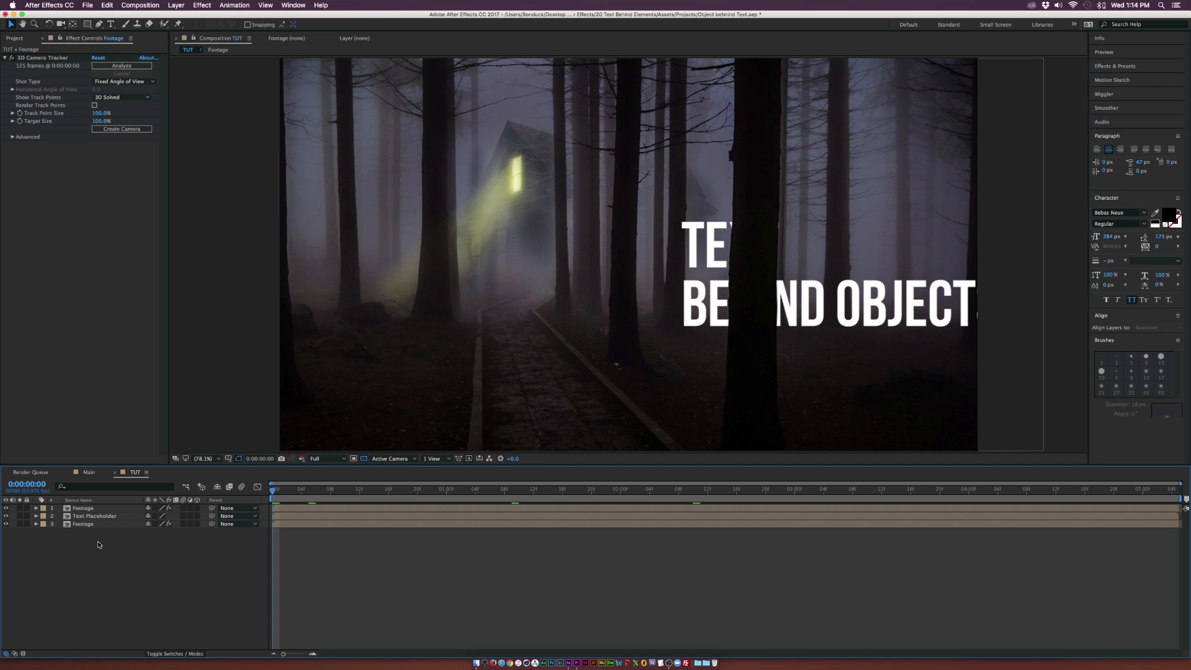
{"action": "mouse_move", "coordinate": [61, 108]}
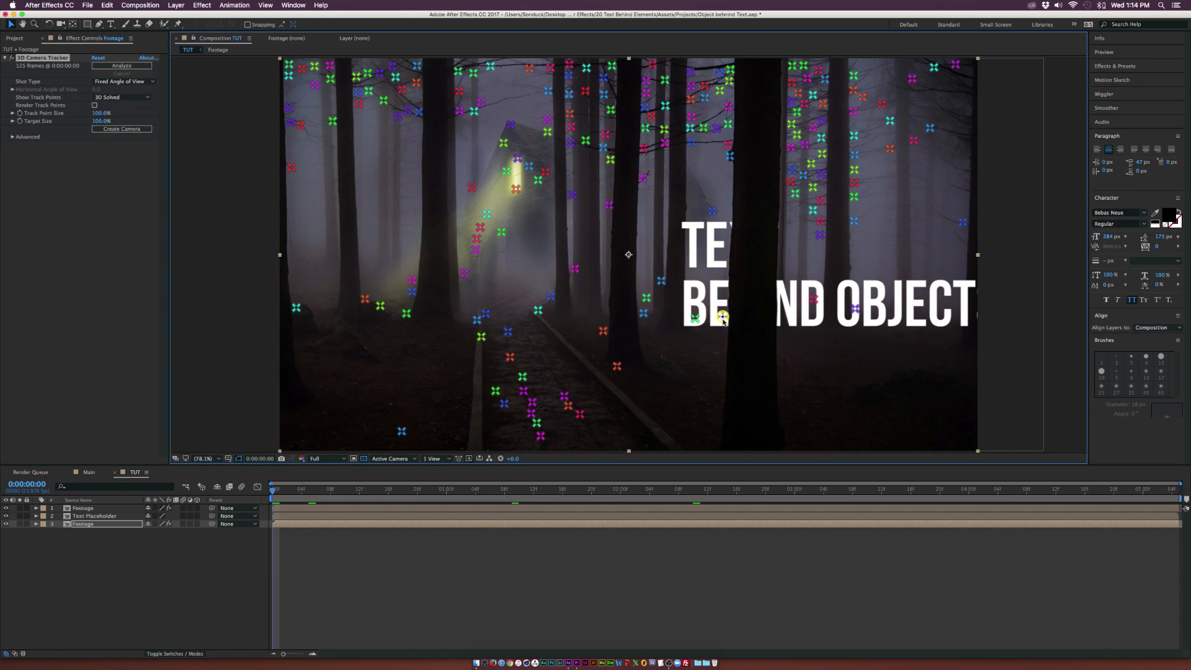
Create a Track Null and 3D Tracker Camera from a track point near the text.
{"action": "right_click", "coordinate": [721, 318]}
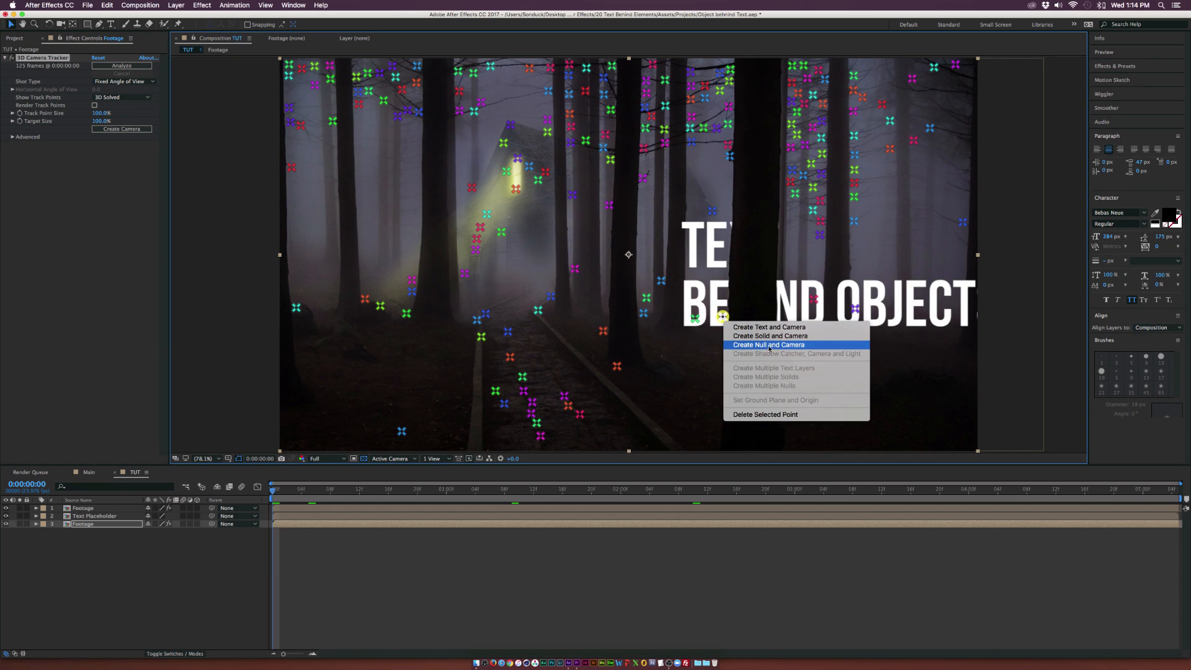
{"action": "mouse_move", "coordinate": [770, 336]}
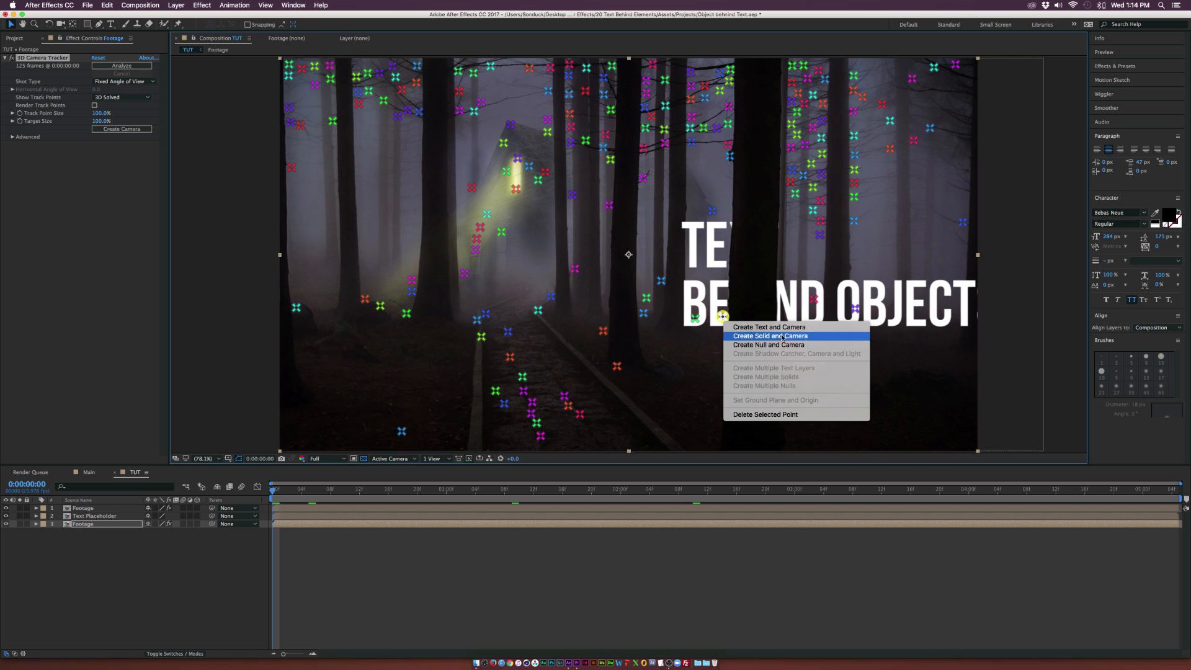
{"action": "mouse_move", "coordinate": [768, 327]}
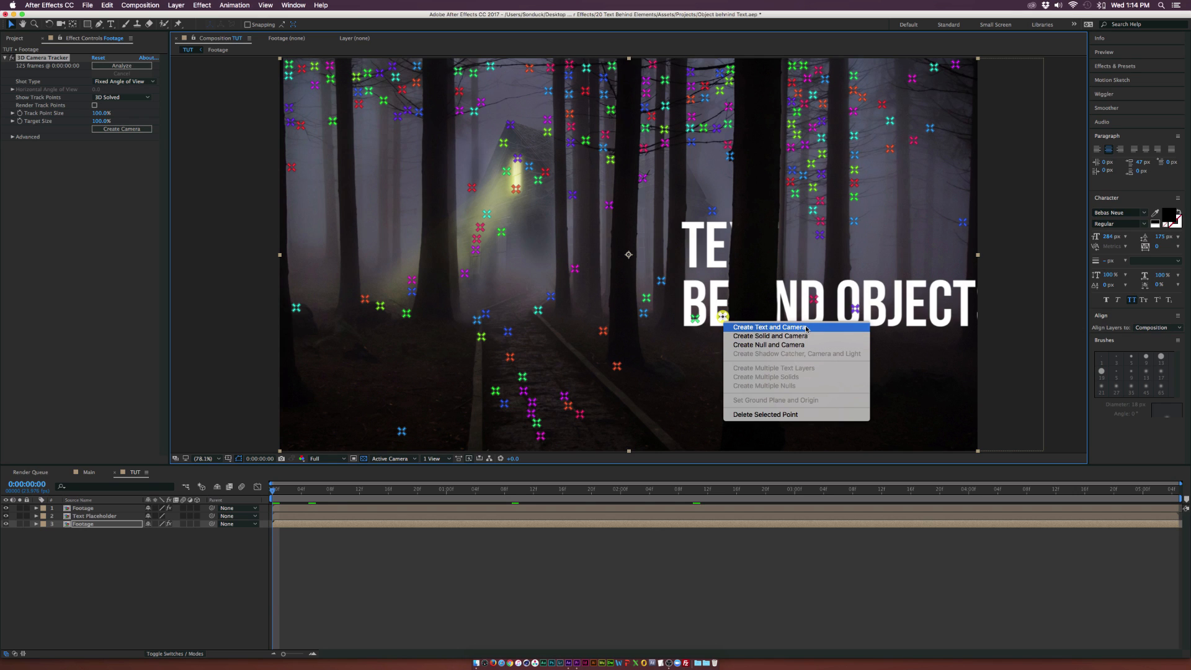
{"action": "mouse_move", "coordinate": [768, 344]}
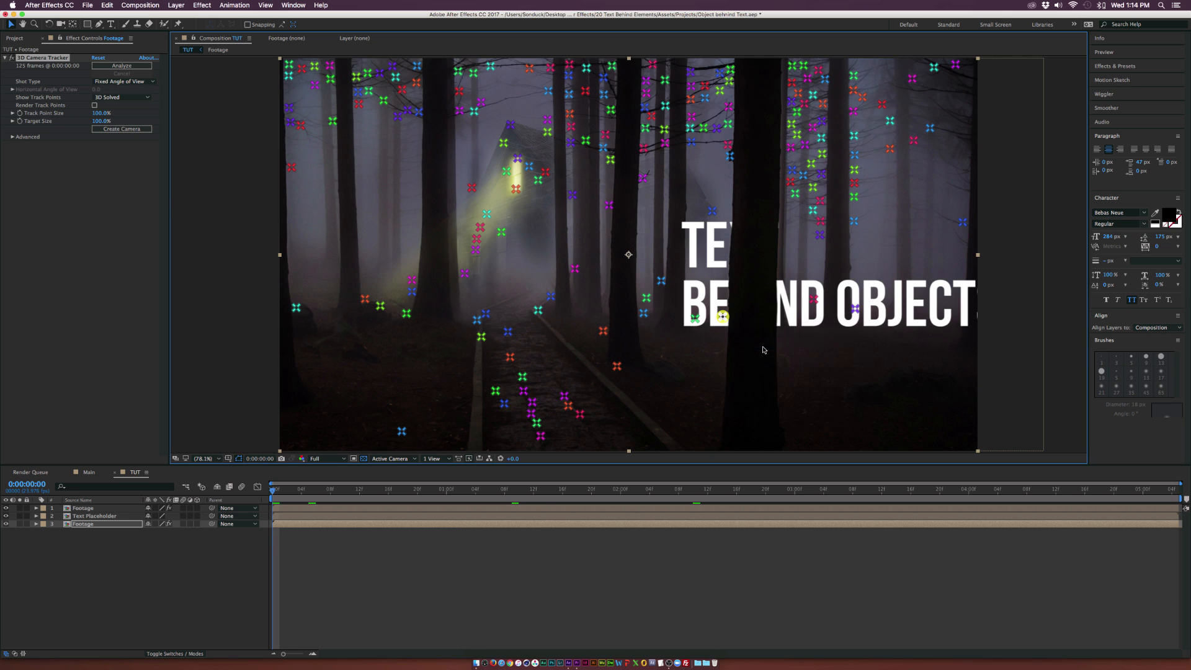
{"action": "left_click", "coordinate": [121, 128]}
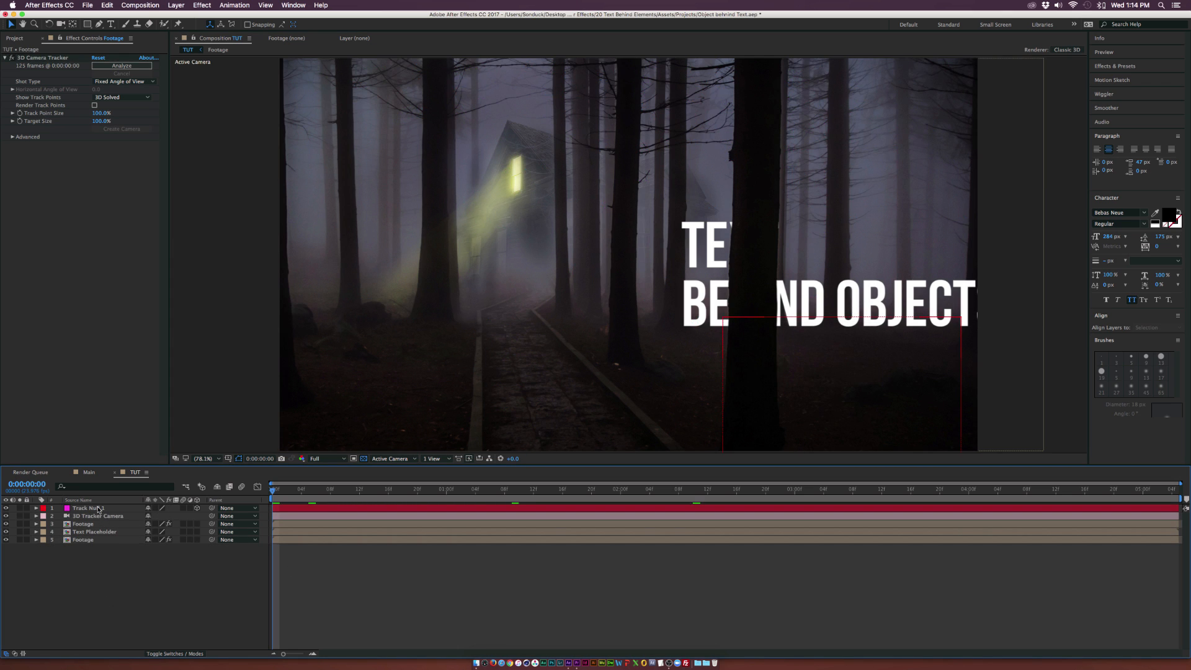
Parent Text Placeholder to Track Null 1, check a later frame, then select Track Null 1.
{"action": "left_click", "coordinate": [99, 515]}
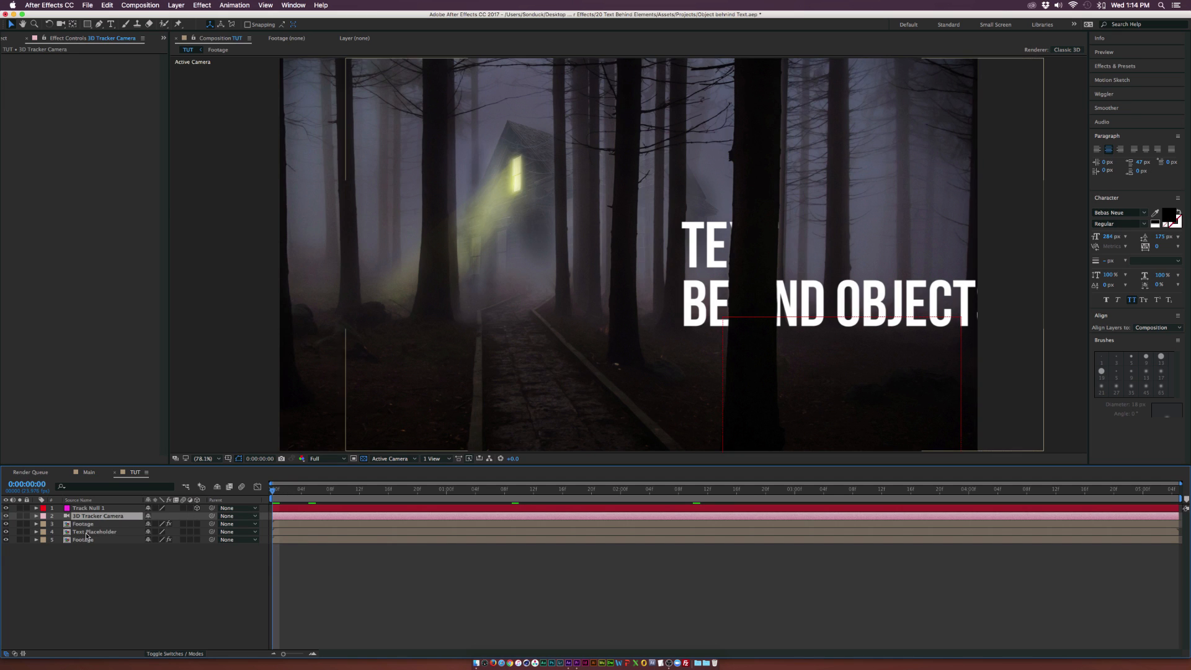
{"action": "left_click", "coordinate": [94, 532]}
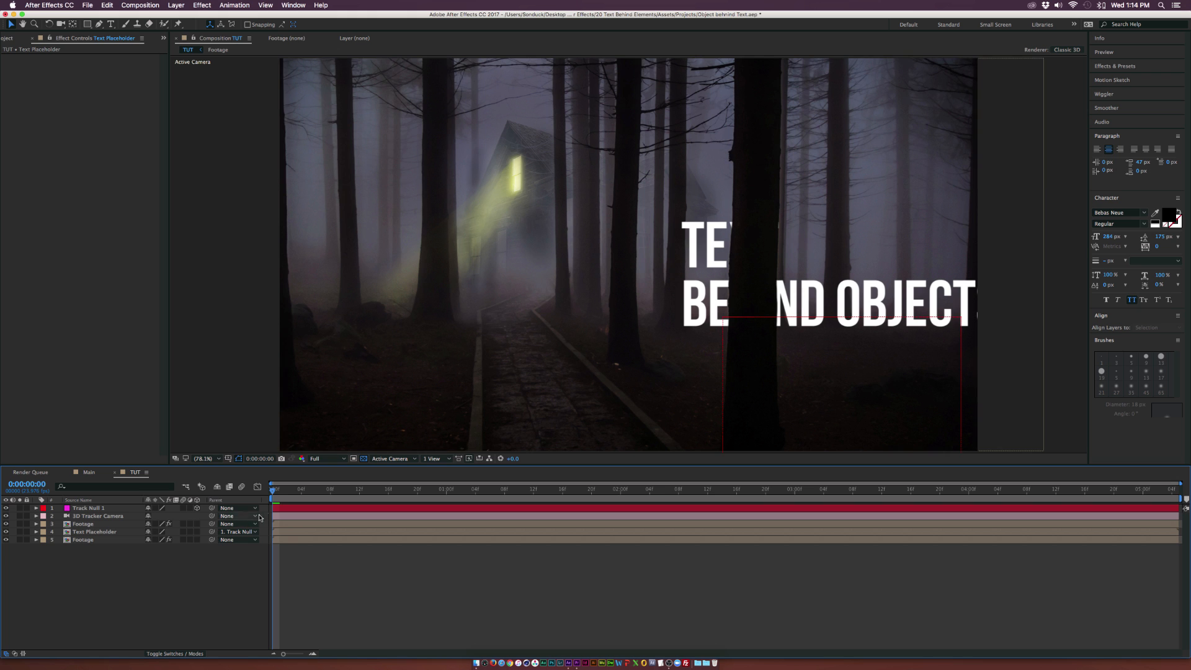
{"action": "left_click", "coordinate": [380, 488]}
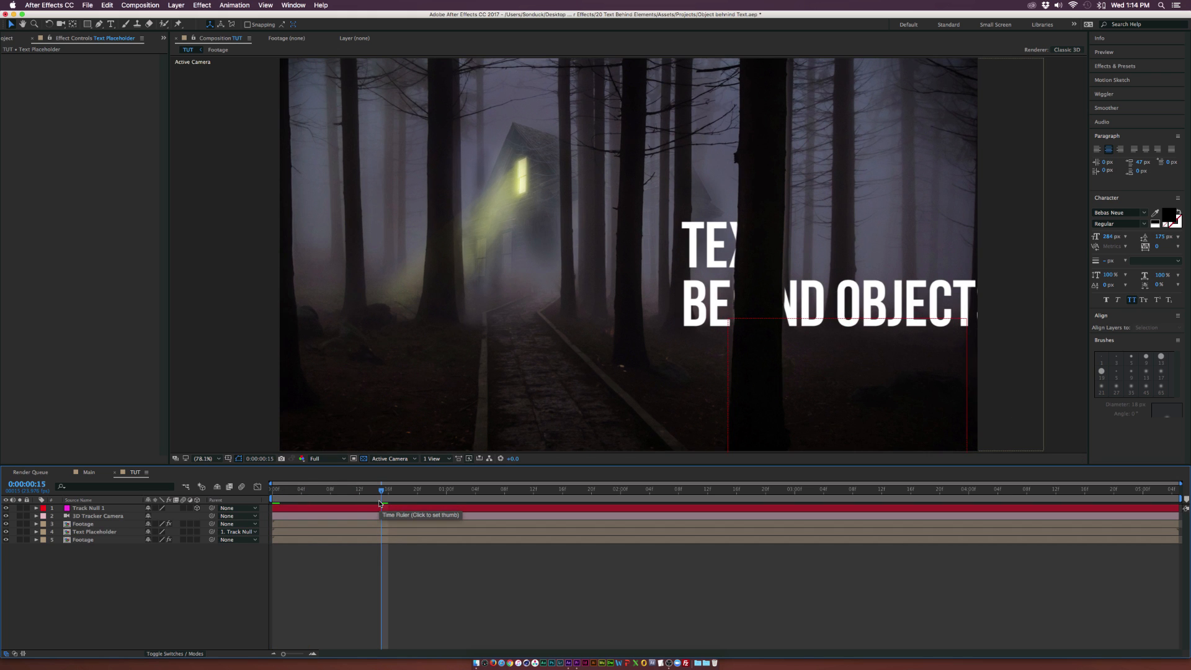
{"action": "left_click", "coordinate": [615, 490]}
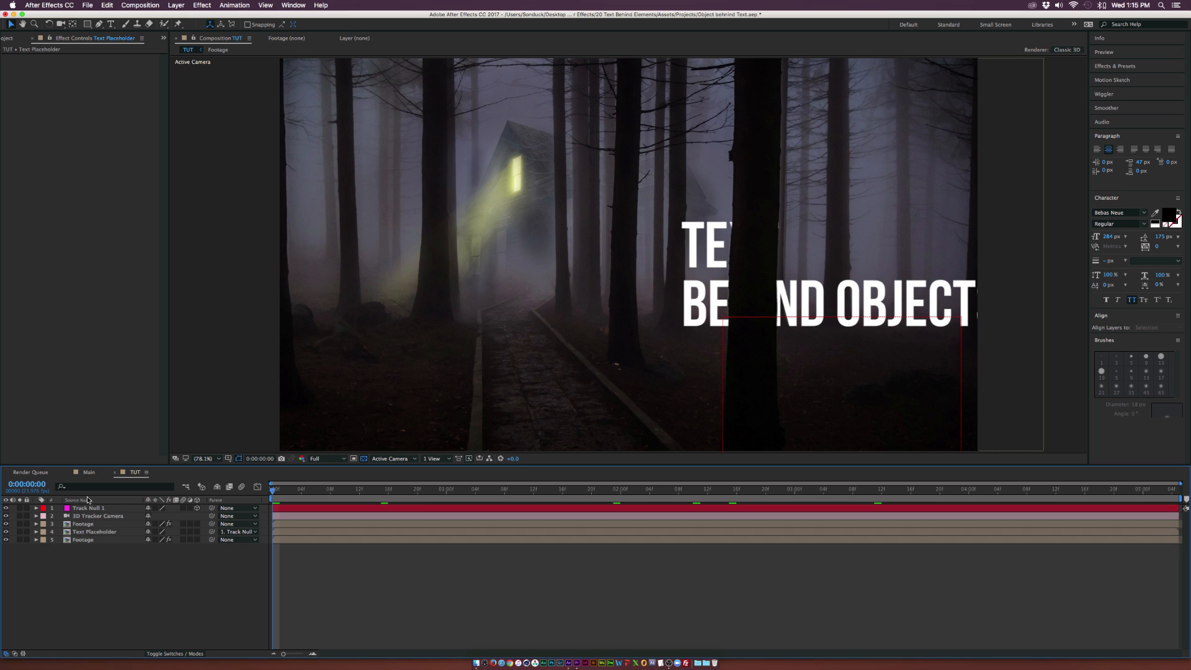
{"action": "left_click", "coordinate": [88, 507]}
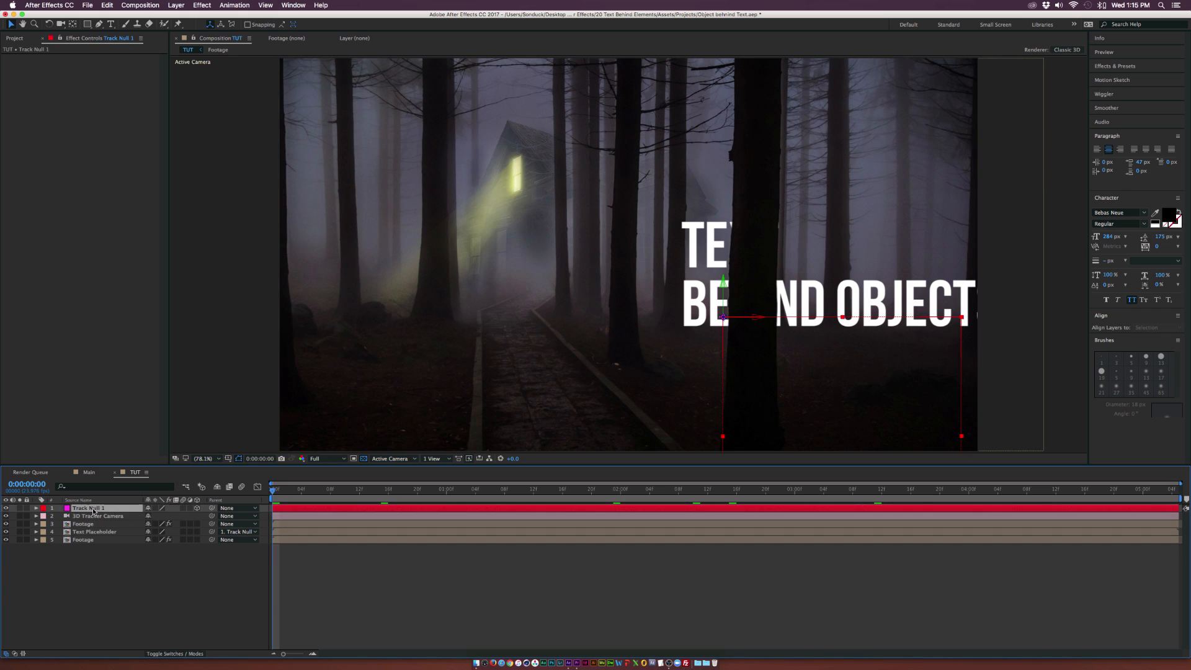